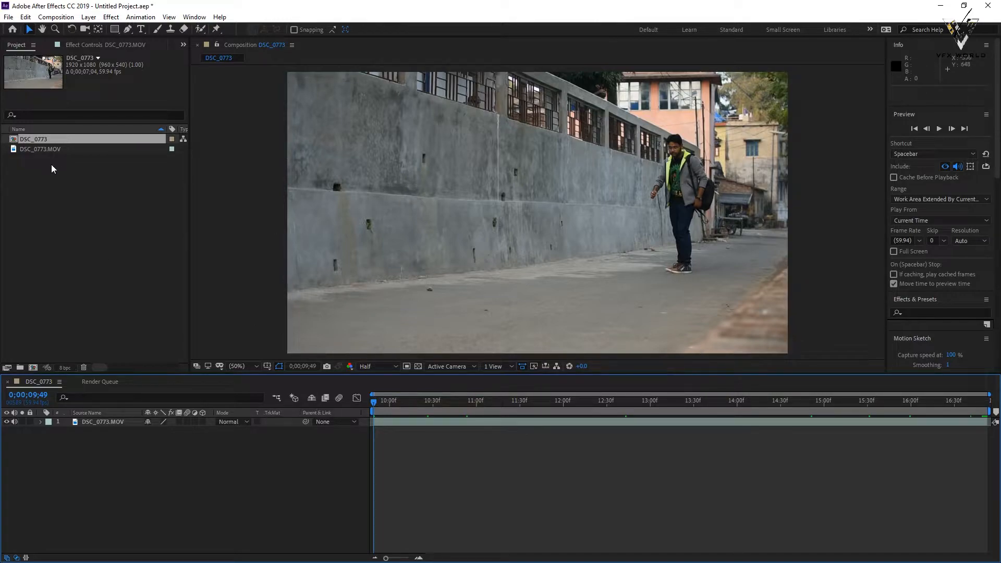
# - Preview the walking clip at Quarter resolution and stop on the frame at 0;00;11;25
pyautogui.click(39, 149)
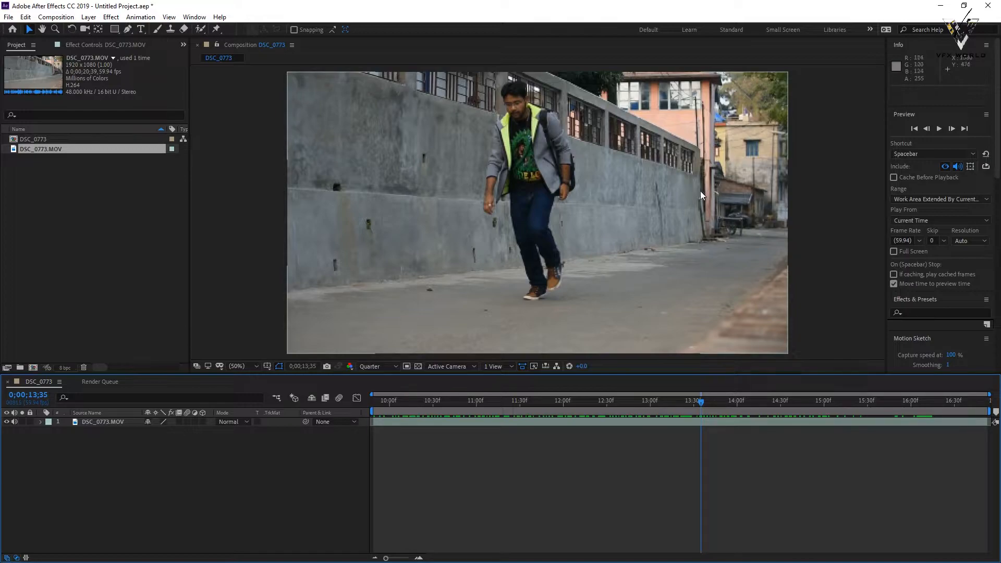
pyautogui.moveTo(629, 239)
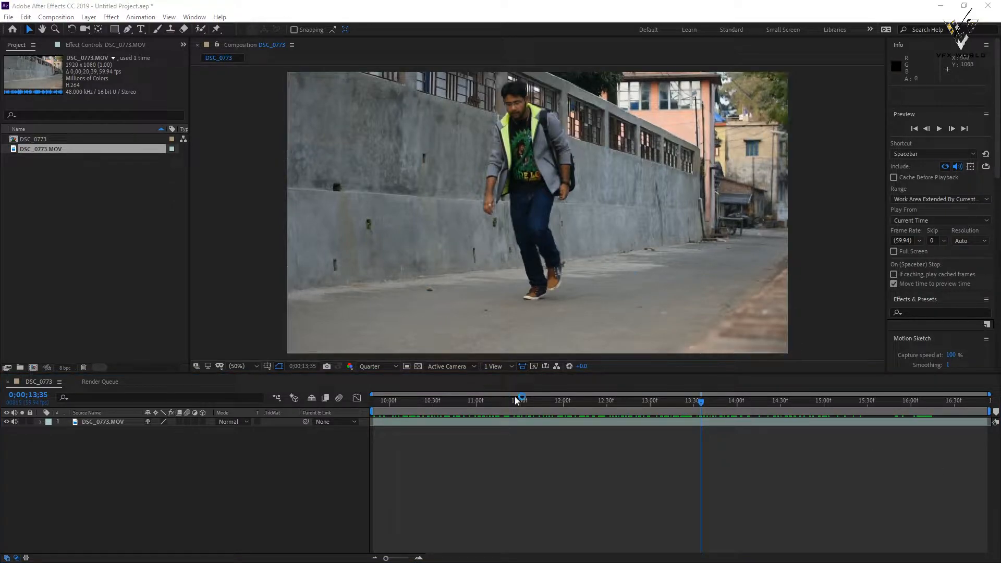
pyautogui.moveTo(520, 401); pyautogui.dragTo(445, 400)
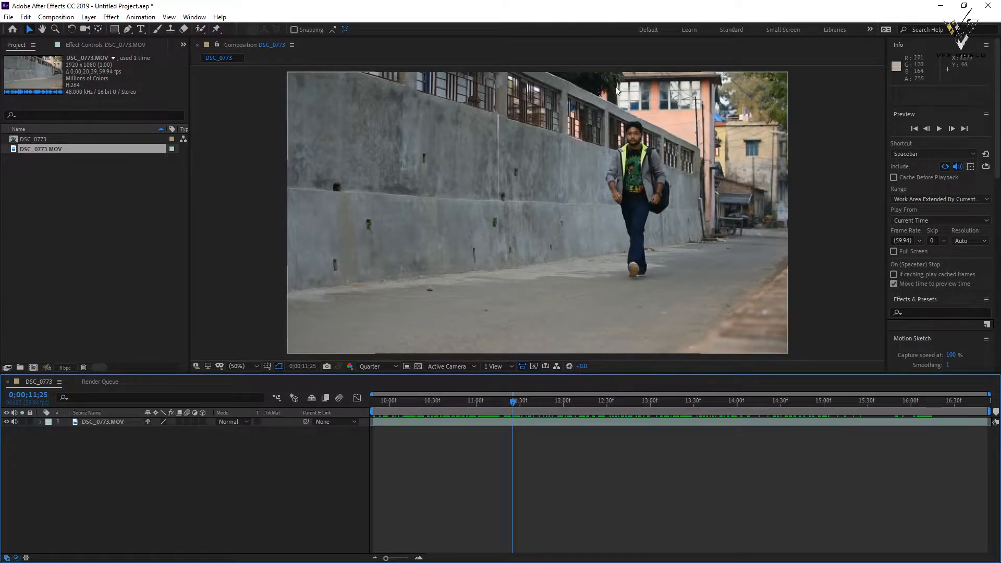
# - Select the clip layer and switch the preview resolution to Full
pyautogui.click(103, 421)
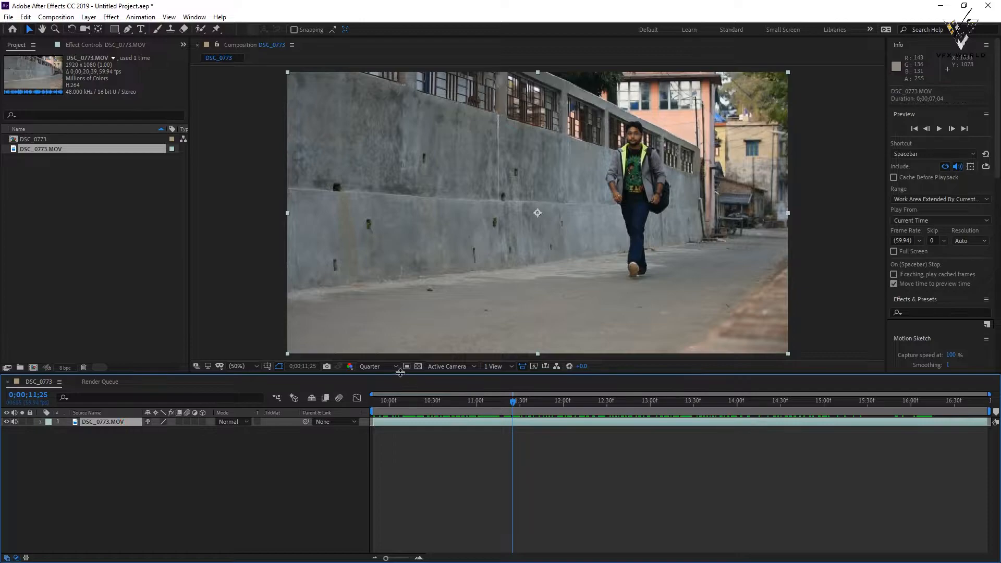
pyautogui.click(370, 366)
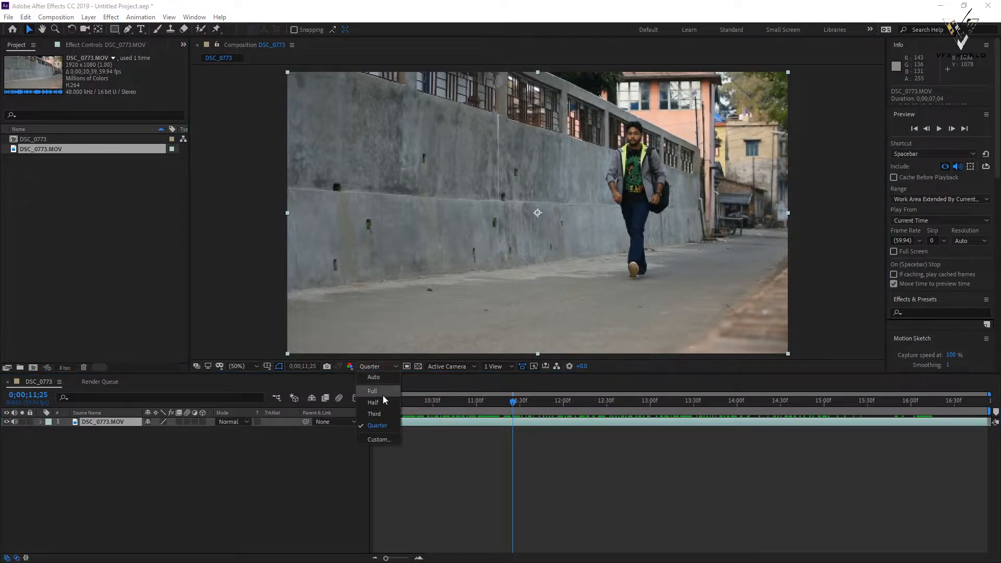
pyautogui.click(371, 391)
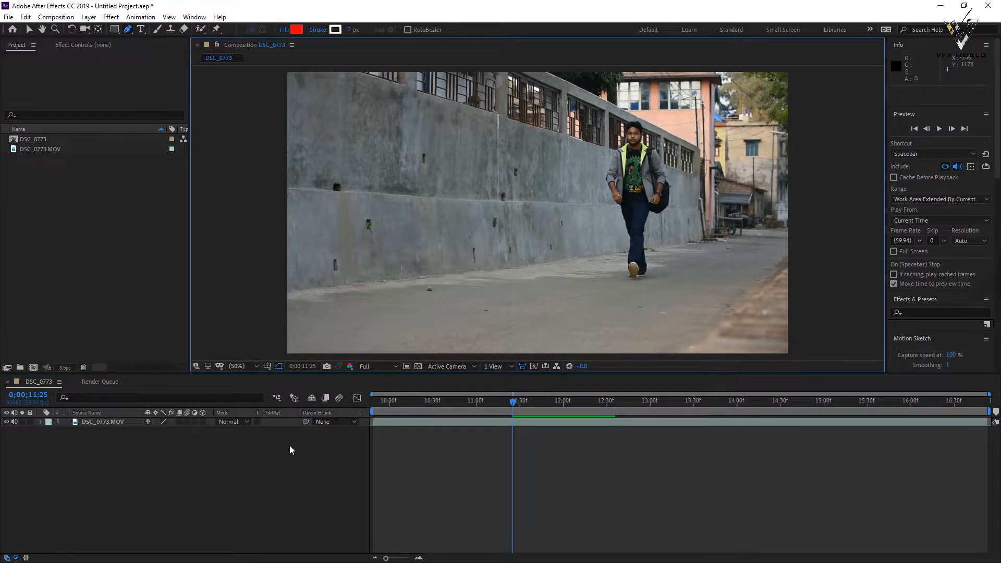
# - Duplicate the clip layer and freeze the top copy on the current frame with Time > Freeze Frame
pyautogui.click(102, 422)
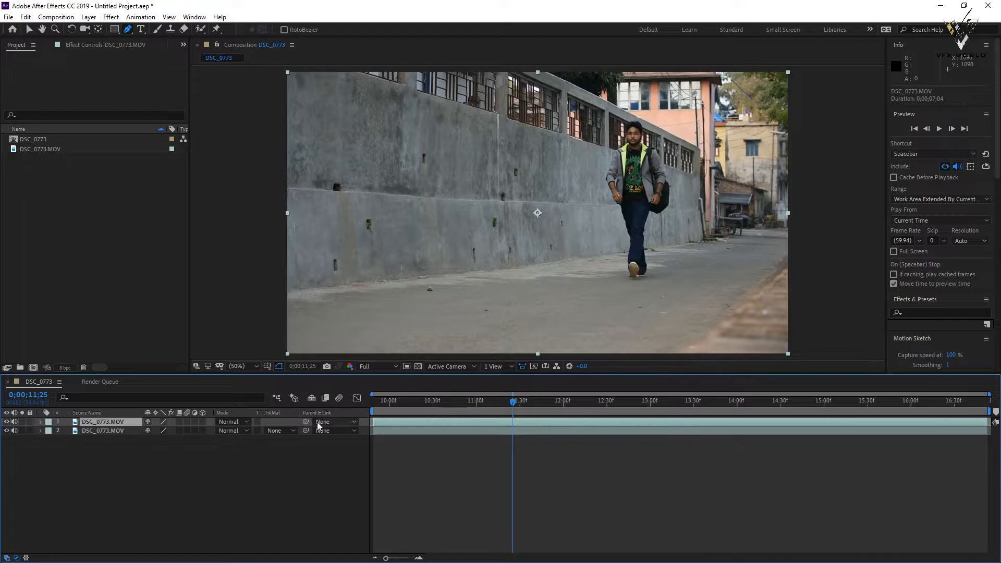
pyautogui.rightClick(102, 421)
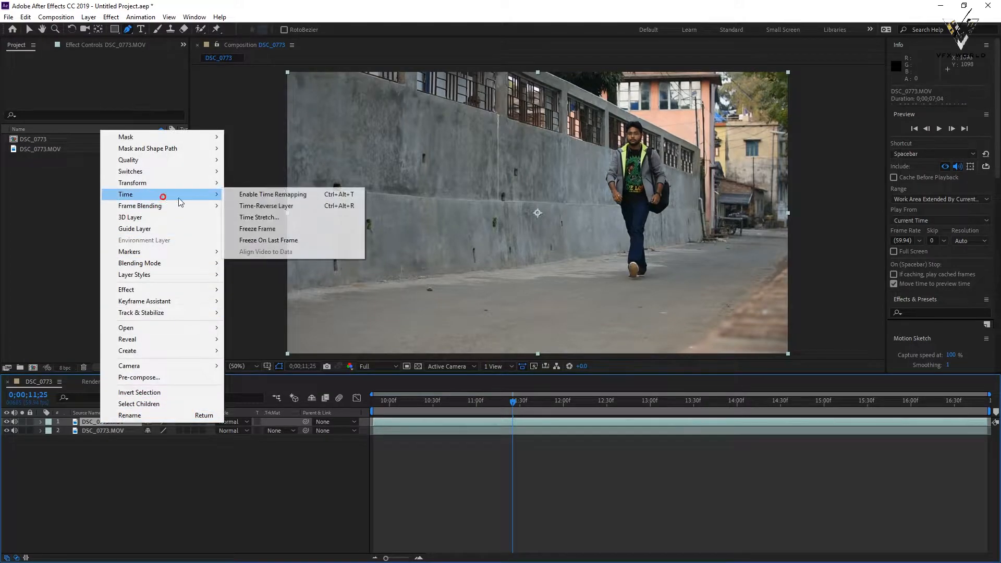
pyautogui.moveTo(285, 232)
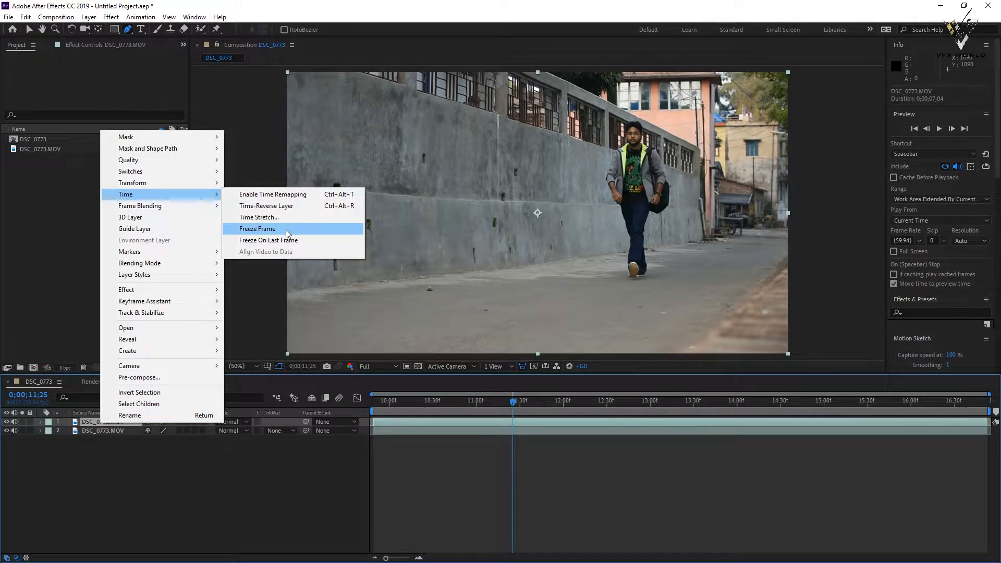
pyautogui.click(258, 228)
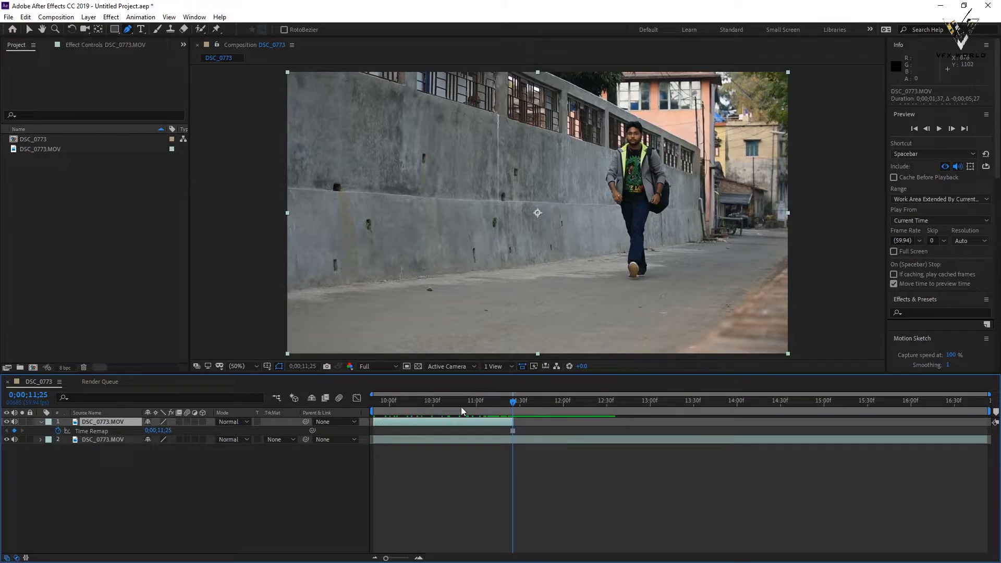
# - Zoom the composition view to 400% for close work on the man
pyautogui.click(236, 366)
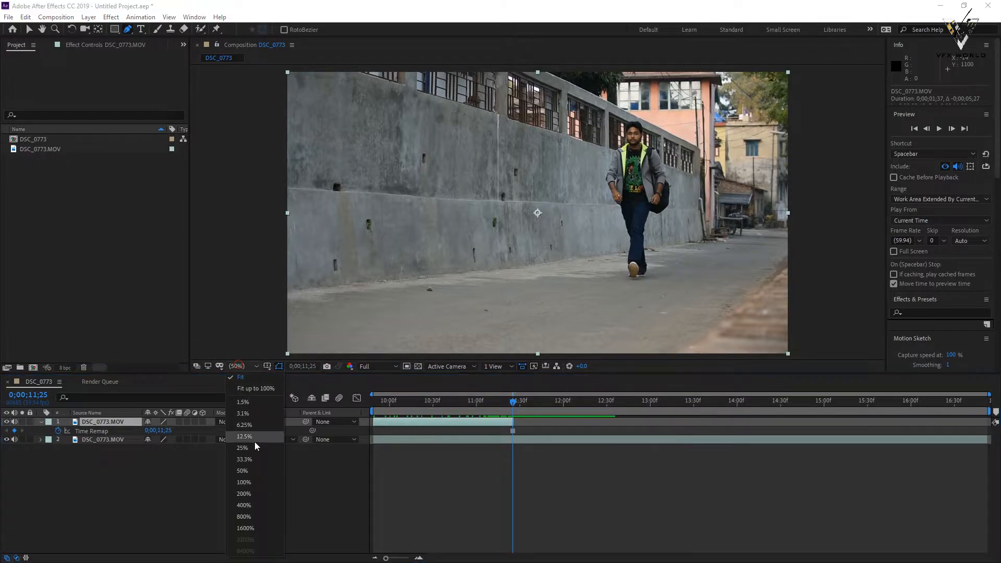
pyautogui.click(243, 493)
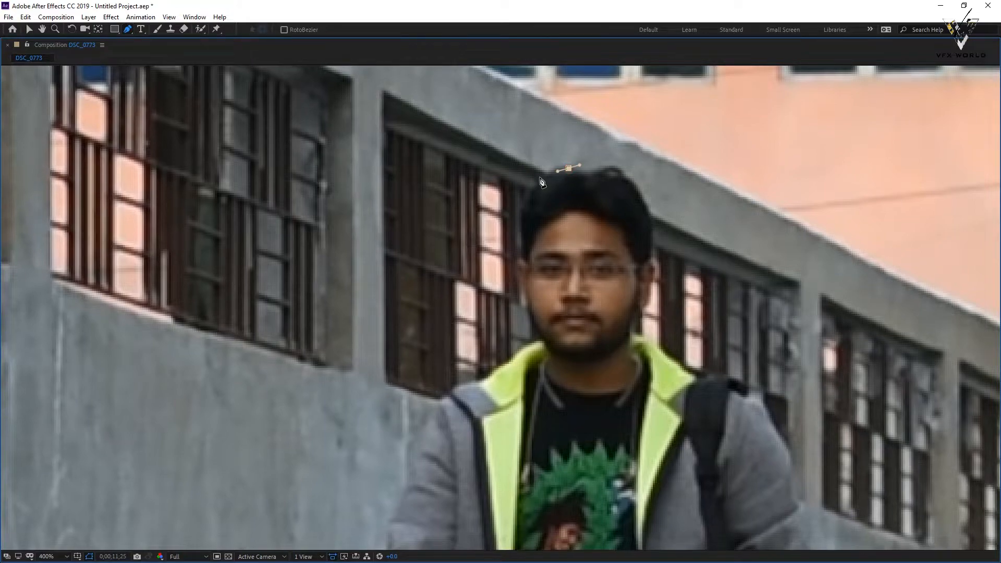
# - Trace mask points with the Pen tool from above his head, down his face, shoulder, arm and past his hand
pyautogui.click(520, 265)
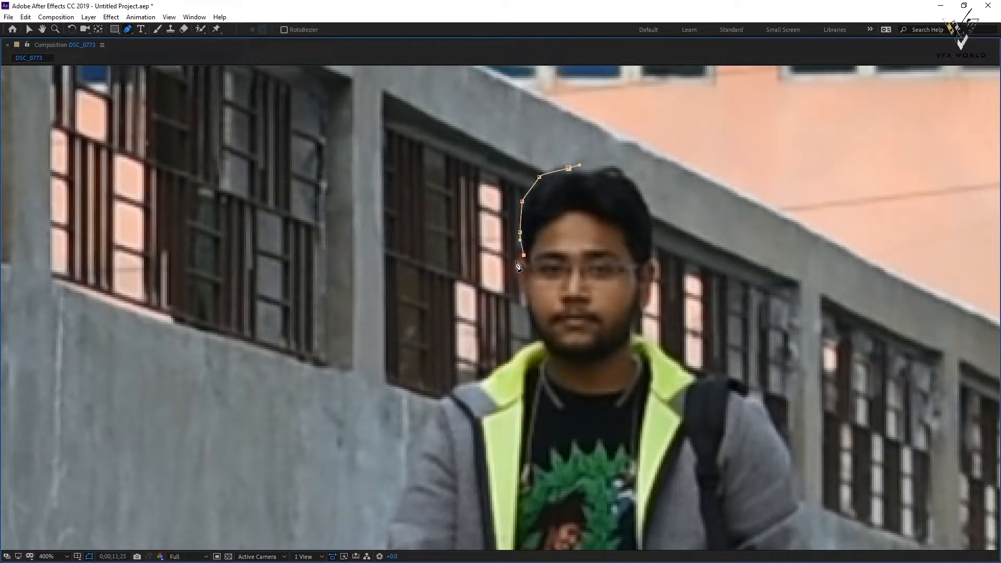
pyautogui.click(536, 310)
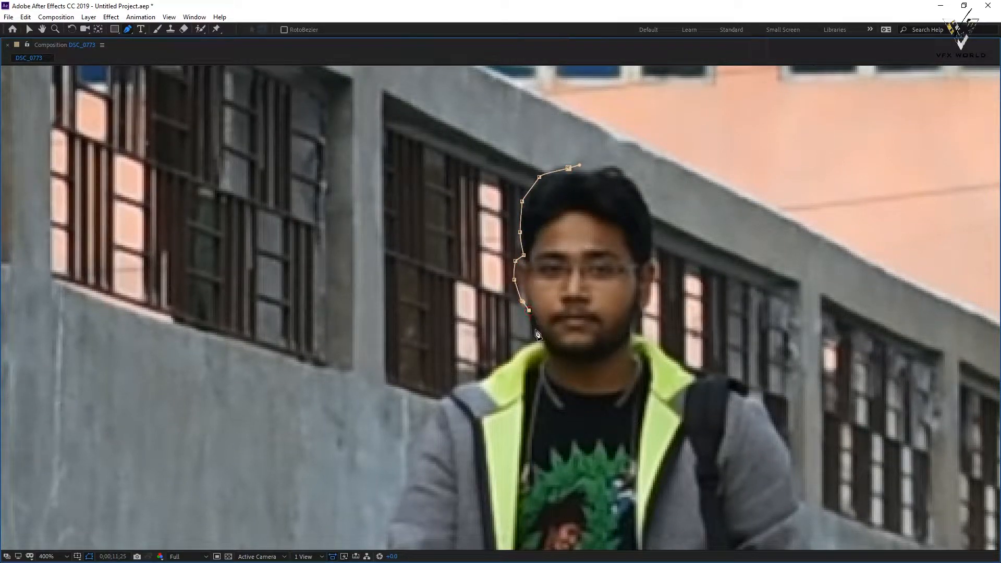
pyautogui.click(524, 345)
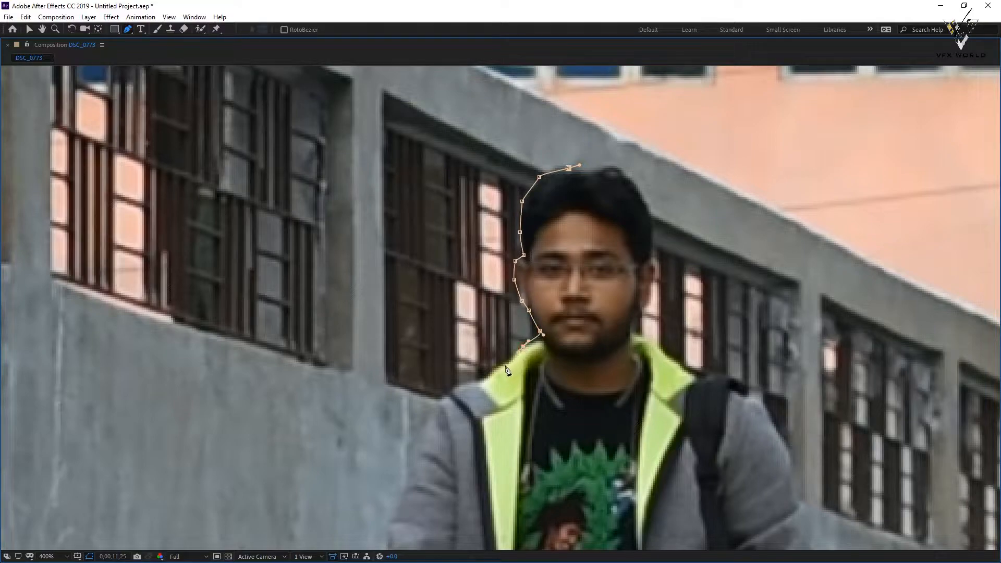
pyautogui.click(436, 404)
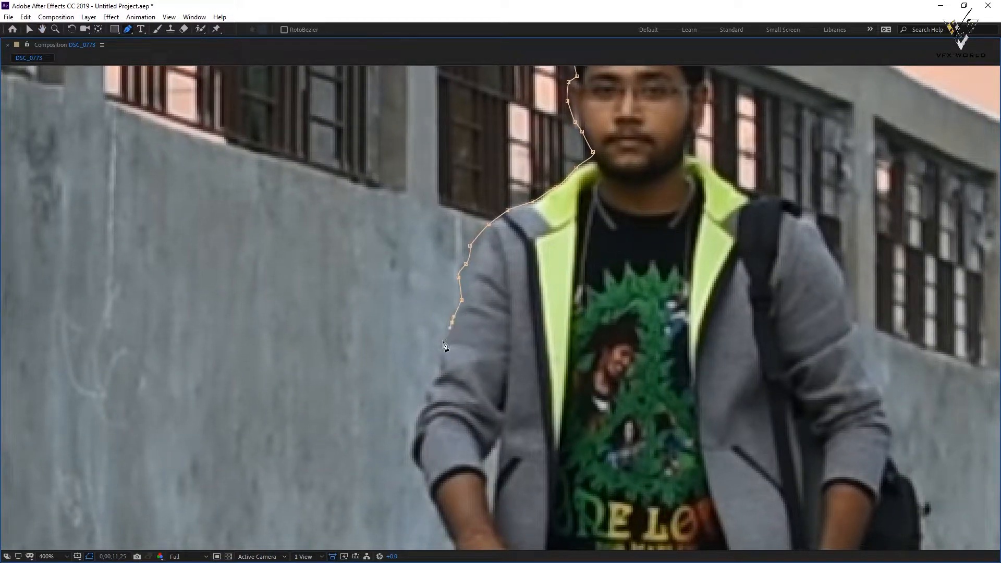
pyautogui.click(426, 392)
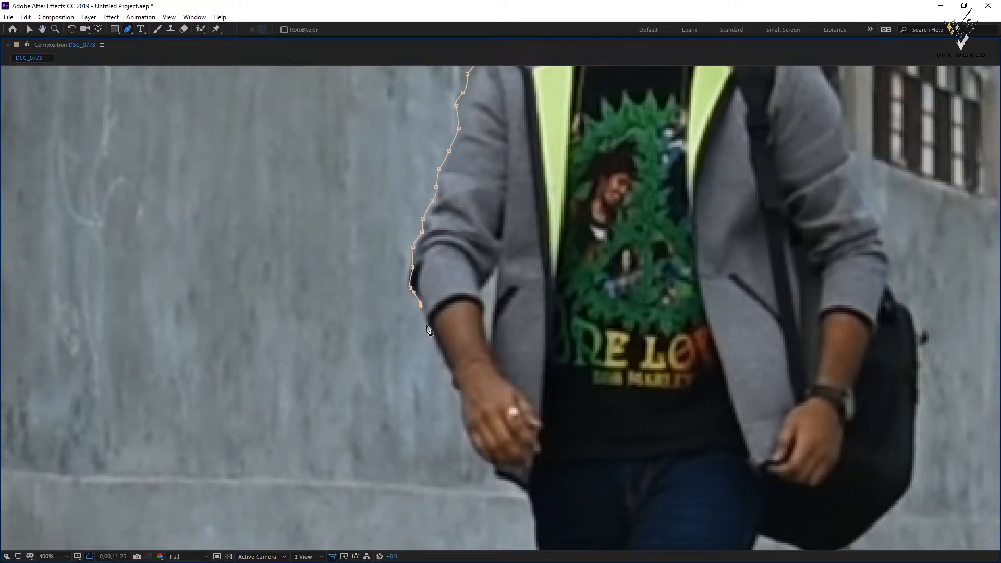
pyautogui.click(454, 394)
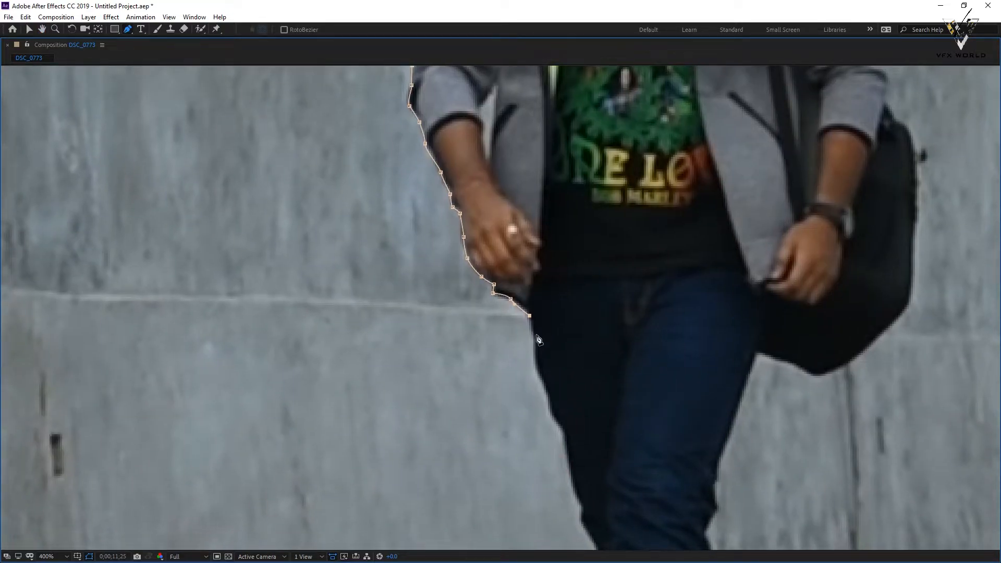
pyautogui.click(551, 394)
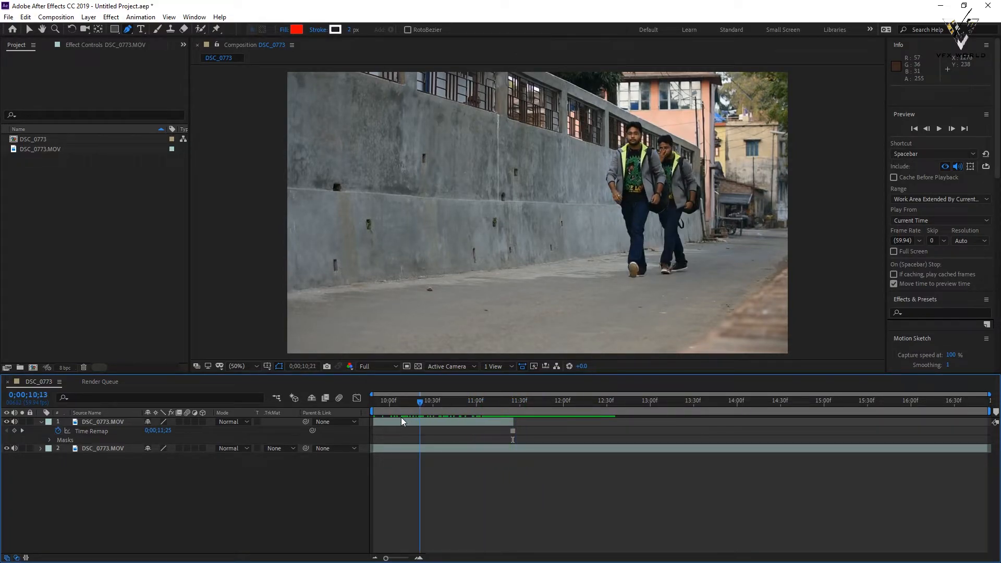
# - Move the playhead to 0;00;13;10 where the third copy should freeze
pyautogui.click(480, 400)
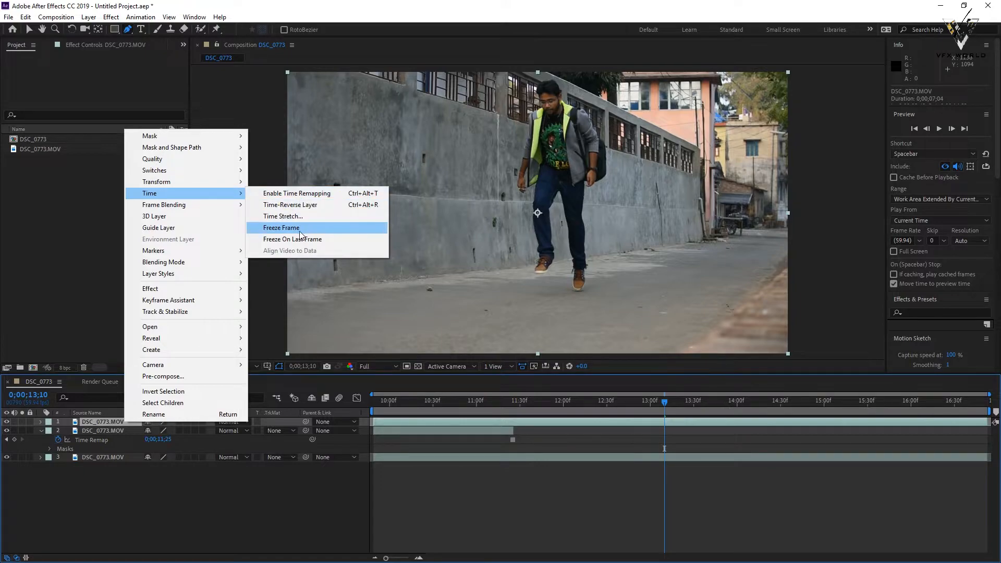
# - Freeze the new top copy on the frame at 0;00;13;10
pyautogui.click(282, 228)
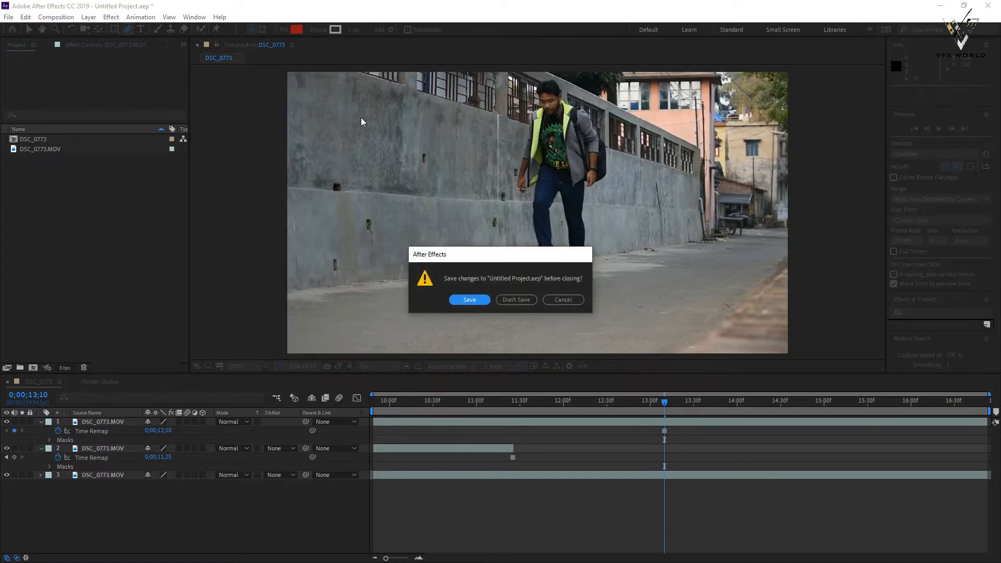
# - Close the untitled project without saving and open the freeze frame_3d project, accepting the version conversion
pyautogui.click(468, 300)
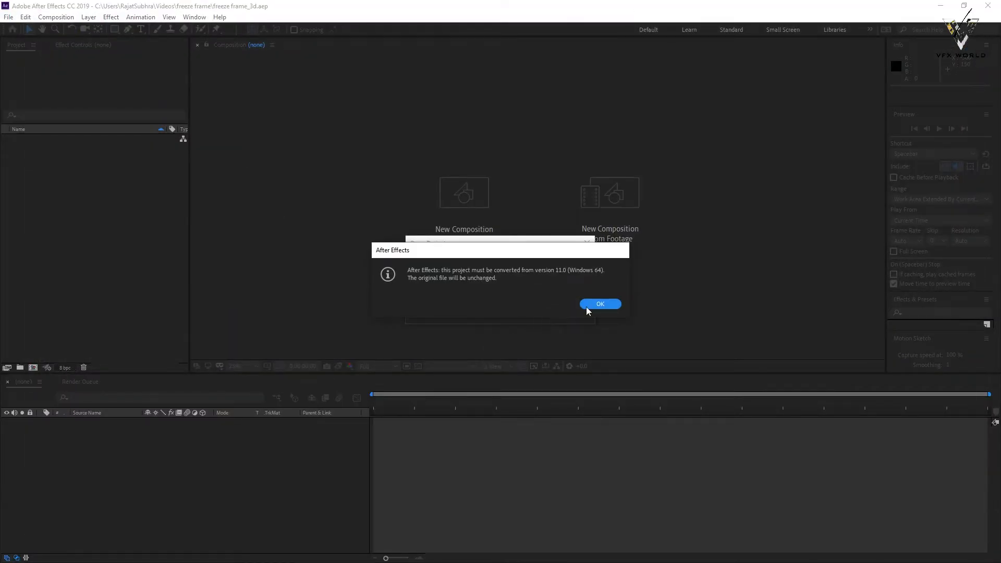
pyautogui.click(599, 303)
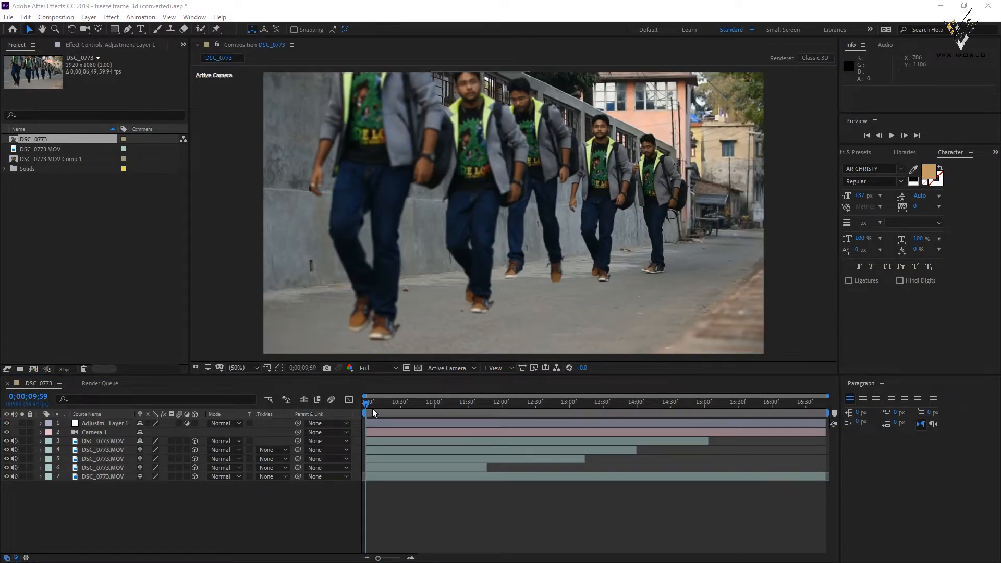
pyautogui.click(102, 477)
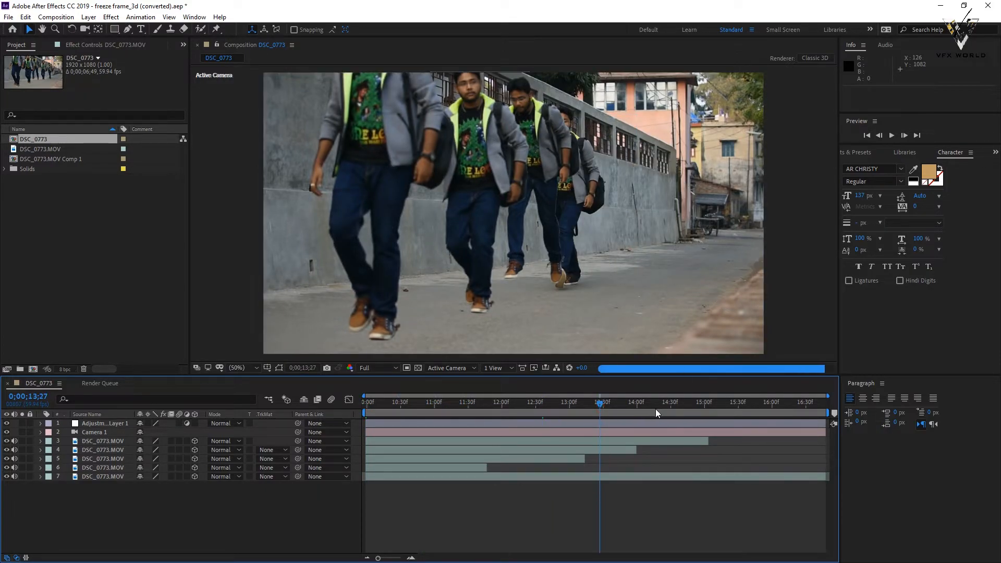
pyautogui.click(726, 413)
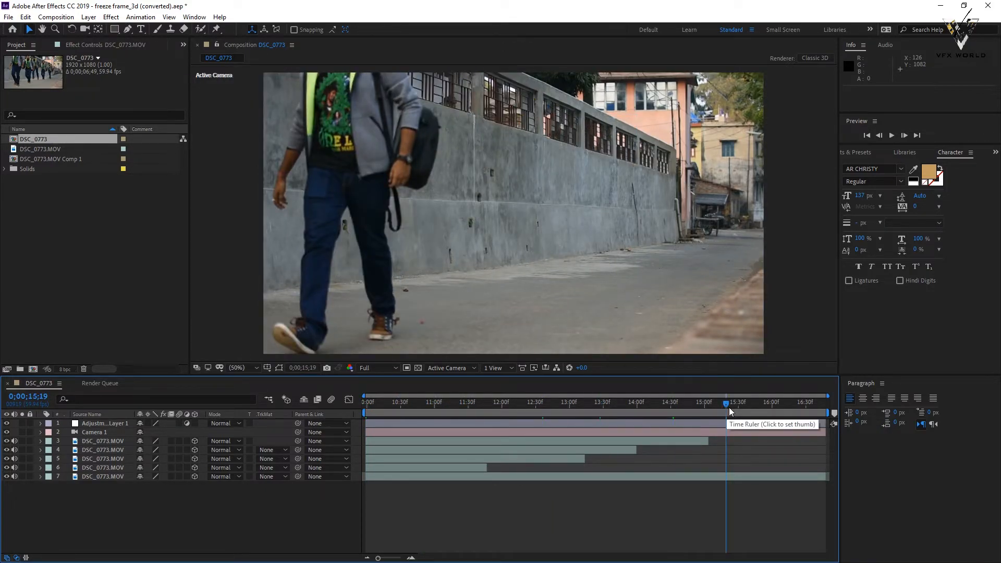
pyautogui.click(428, 402)
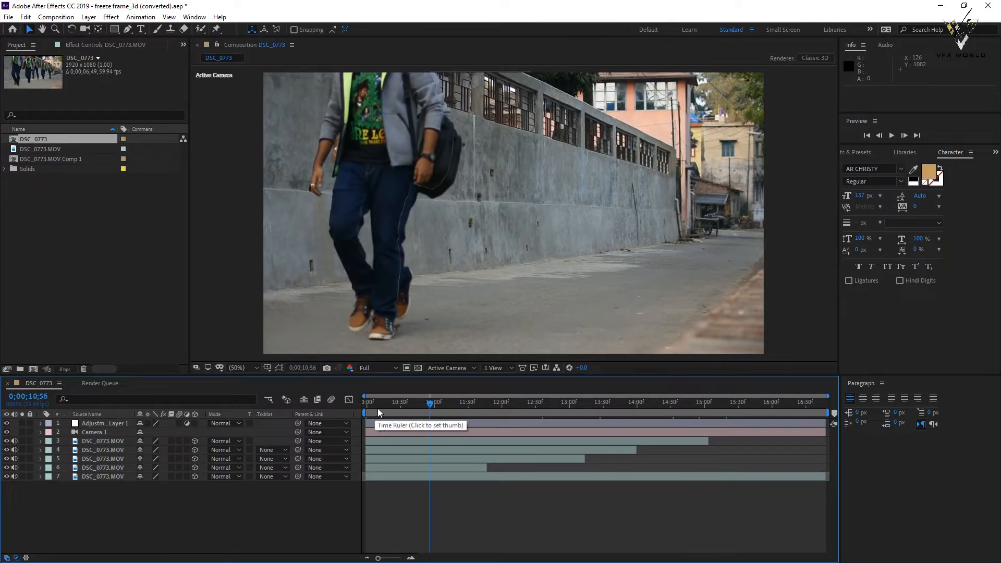
pyautogui.click(365, 402)
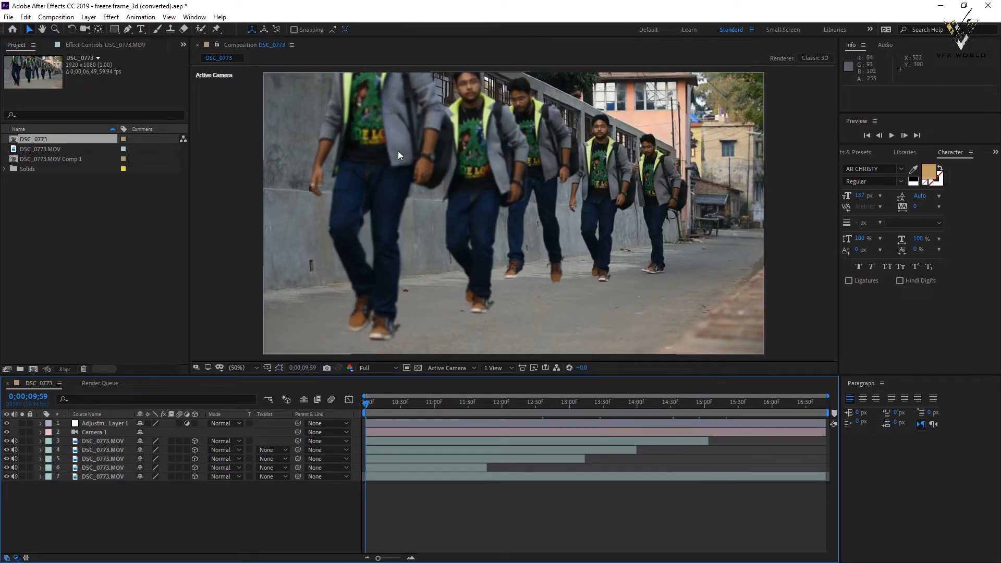
pyautogui.moveTo(556, 179)
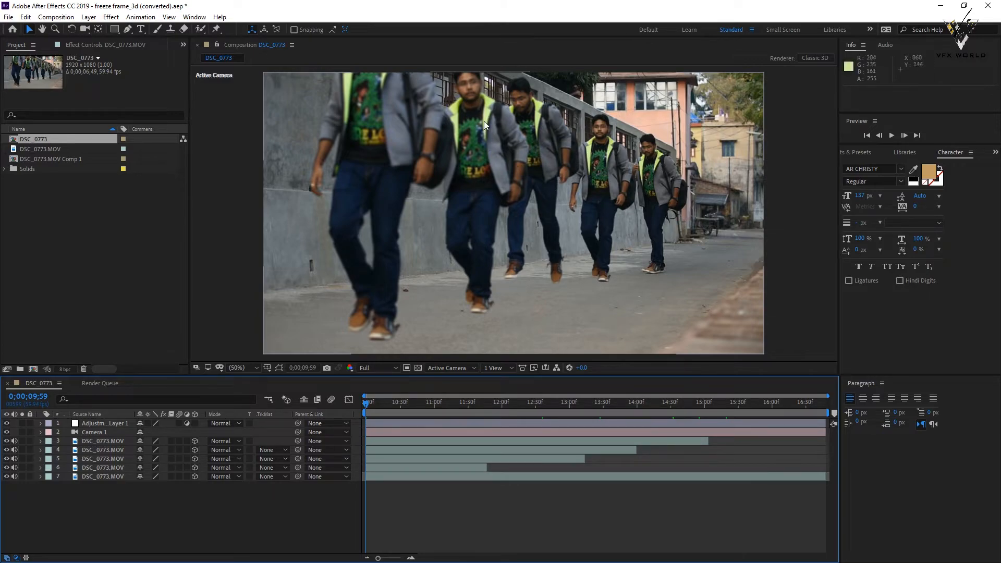
pyautogui.moveTo(581, 195)
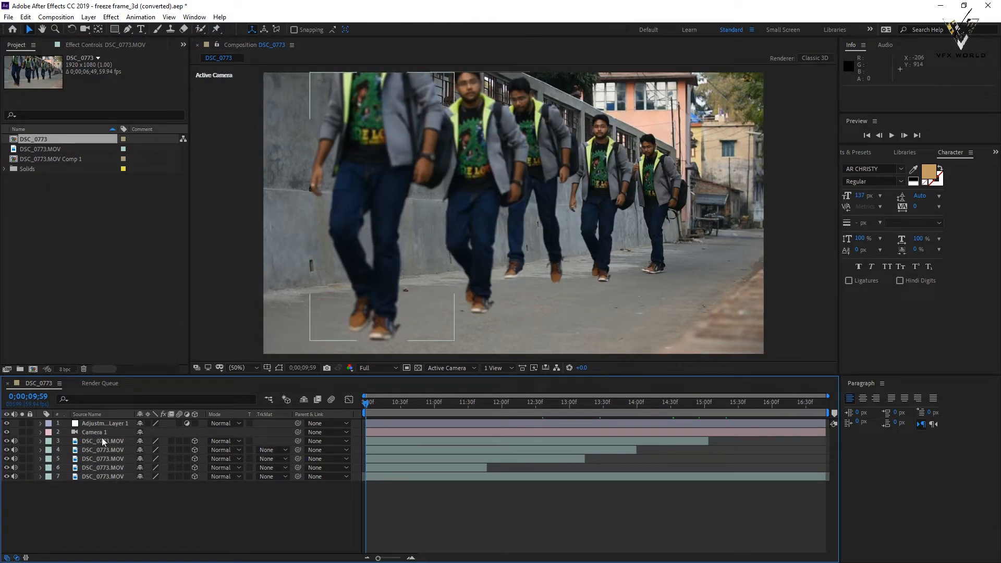
pyautogui.click(102, 440)
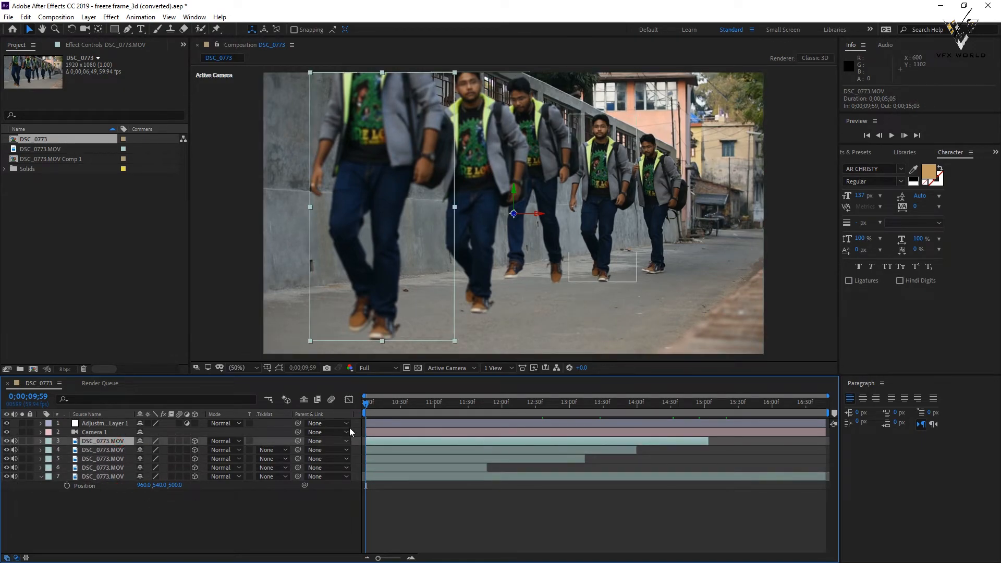
pyautogui.click(445, 401)
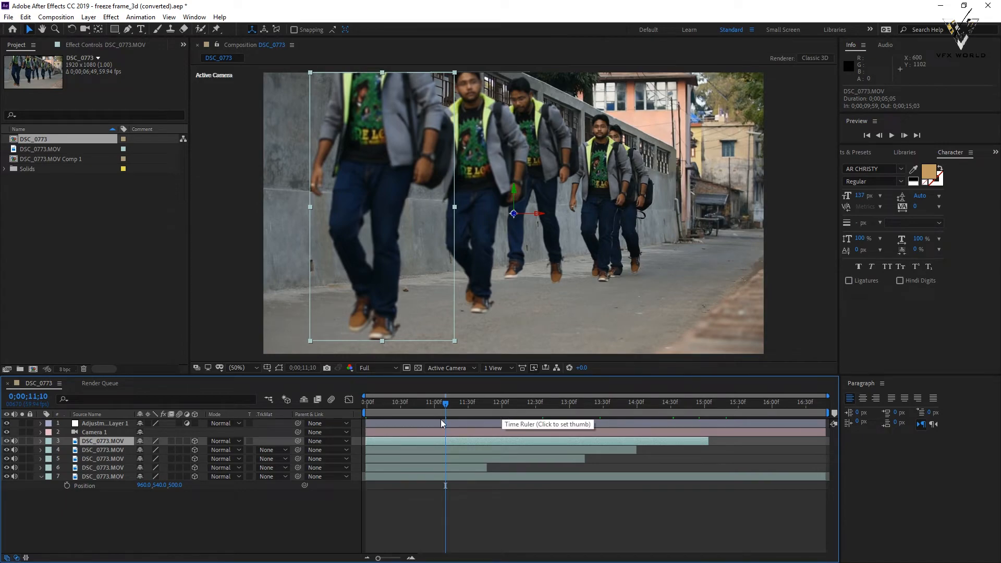
pyautogui.doubleClick(95, 431)
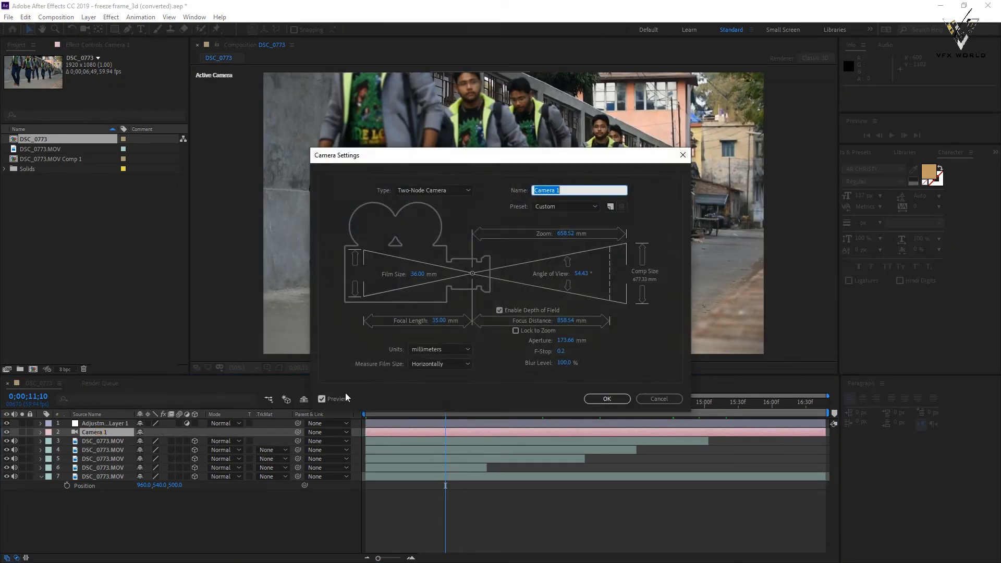
pyautogui.click(606, 398)
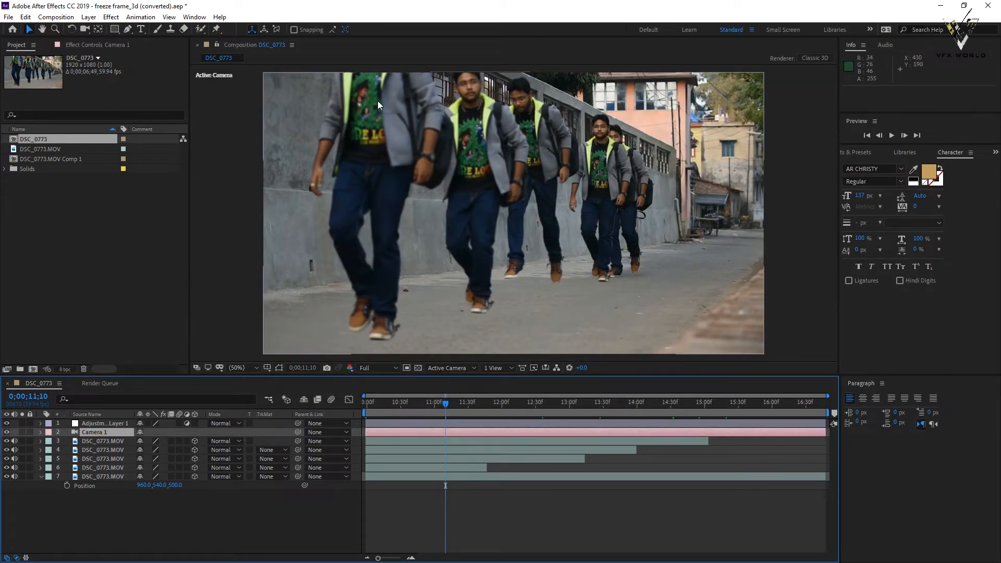
pyautogui.click(586, 413)
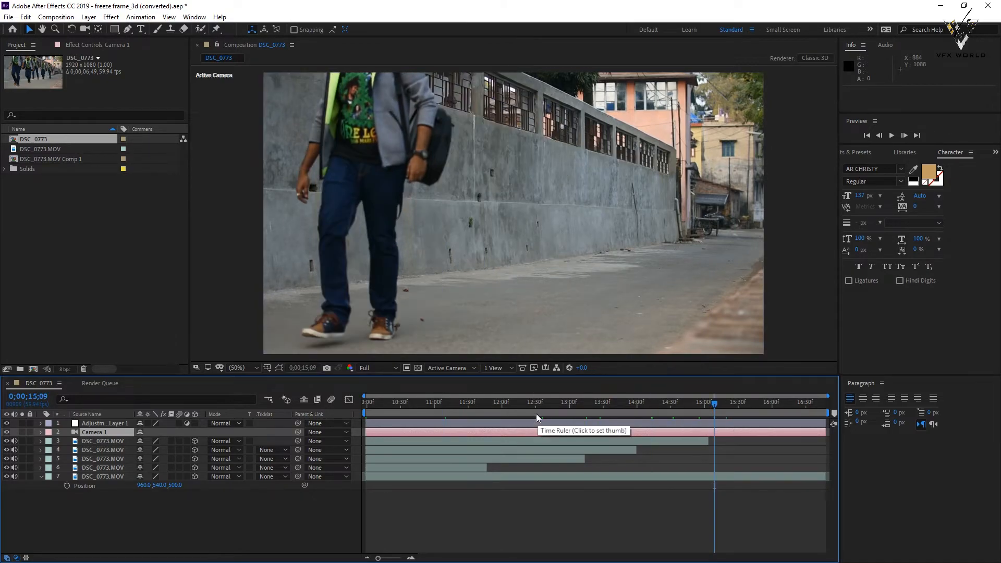
pyautogui.click(366, 402)
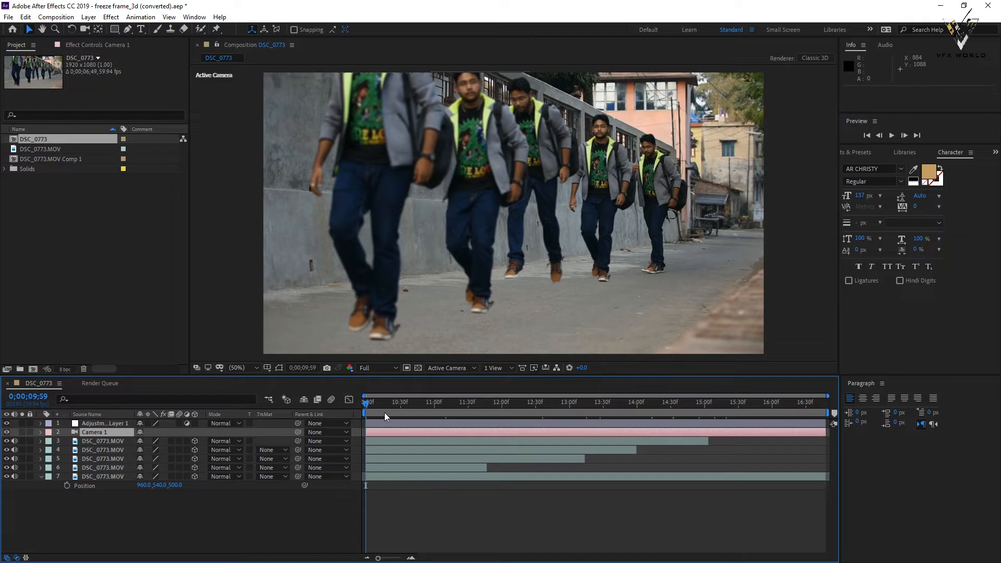
pyautogui.moveTo(523, 391)
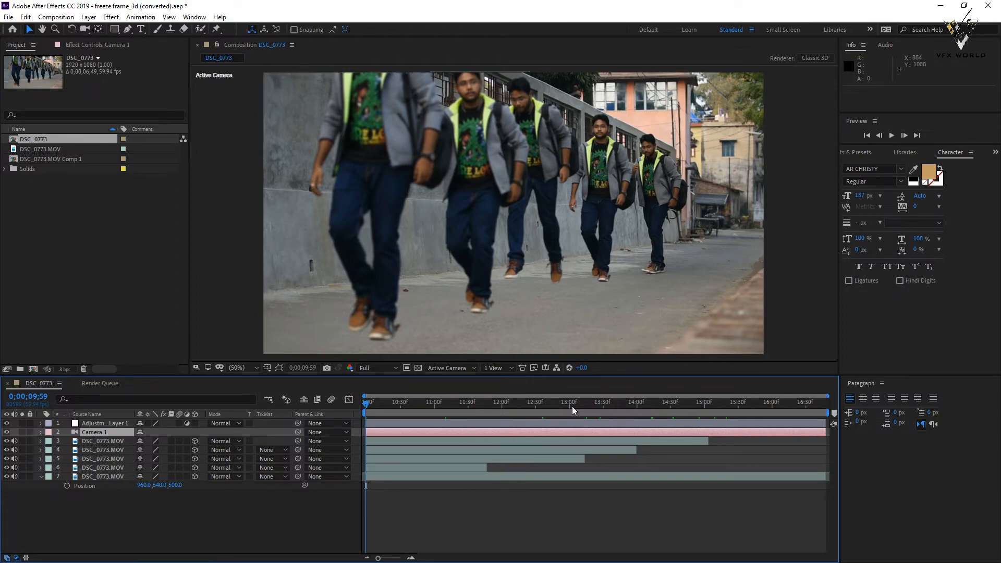
pyautogui.click(574, 401)
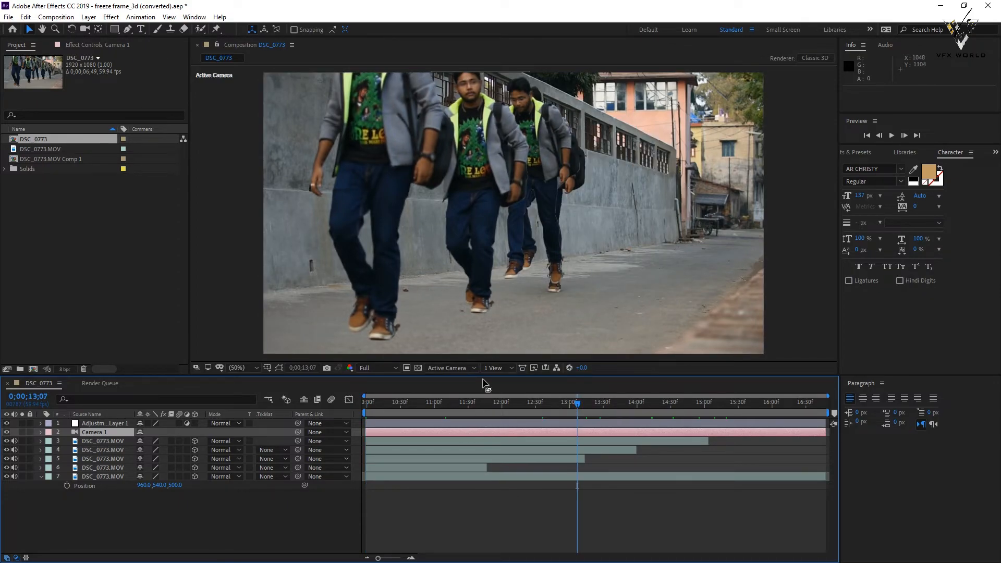